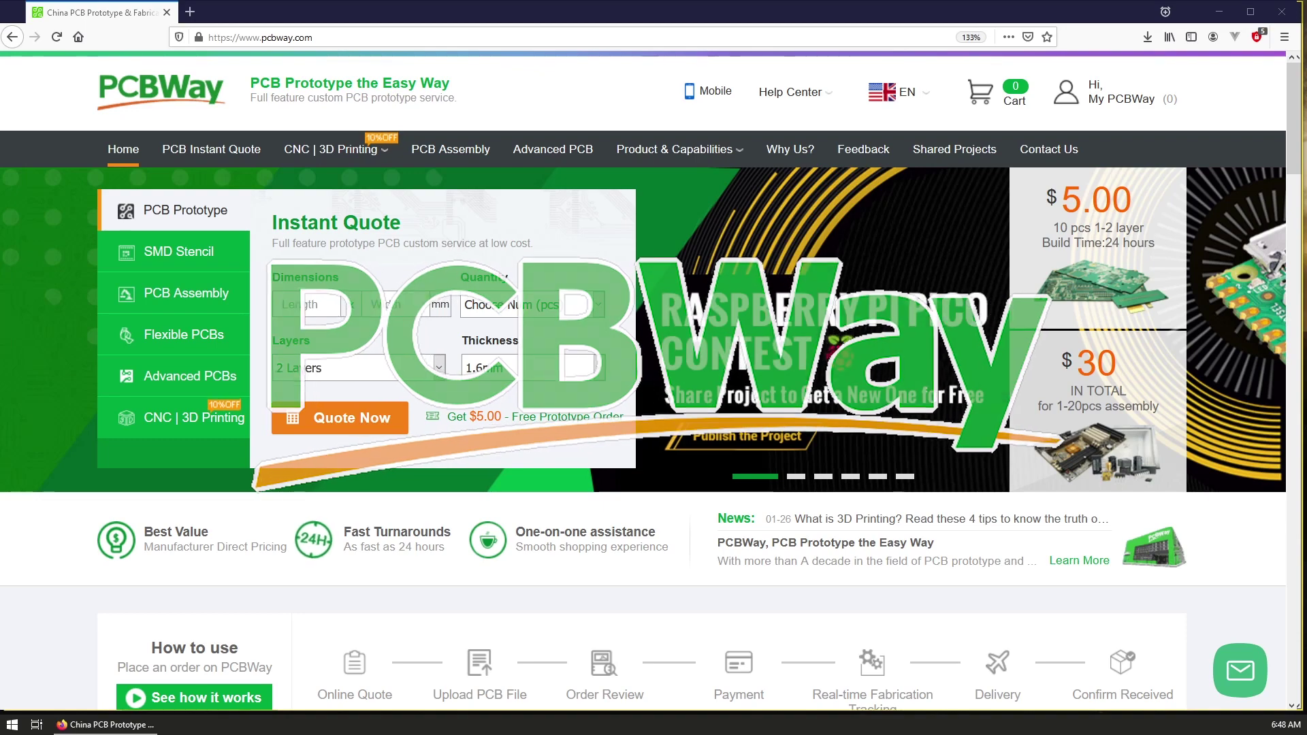
Step: Tour PCBWay's instant quote, PCB assembly and Advanced PCB pages, scrolling through the last
{"action": "left_click", "coordinate": [211, 149]}
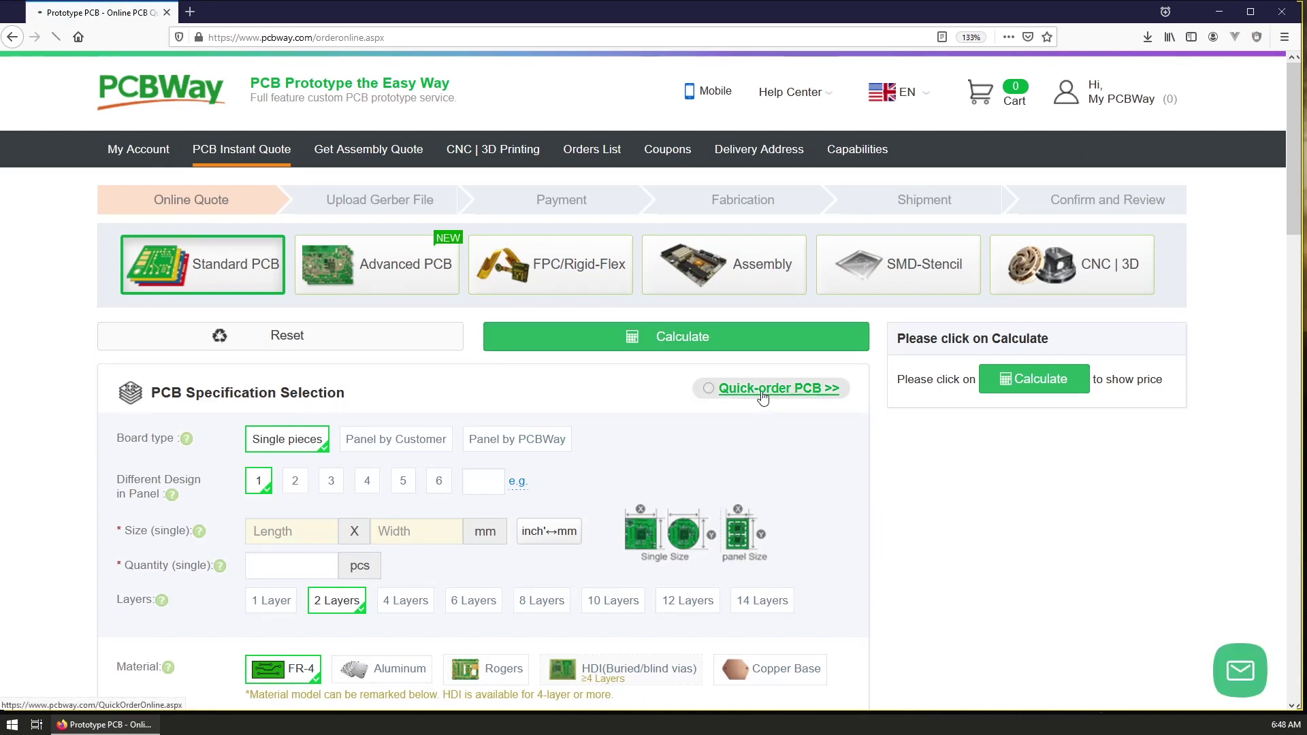
{"action": "left_click", "coordinate": [675, 337]}
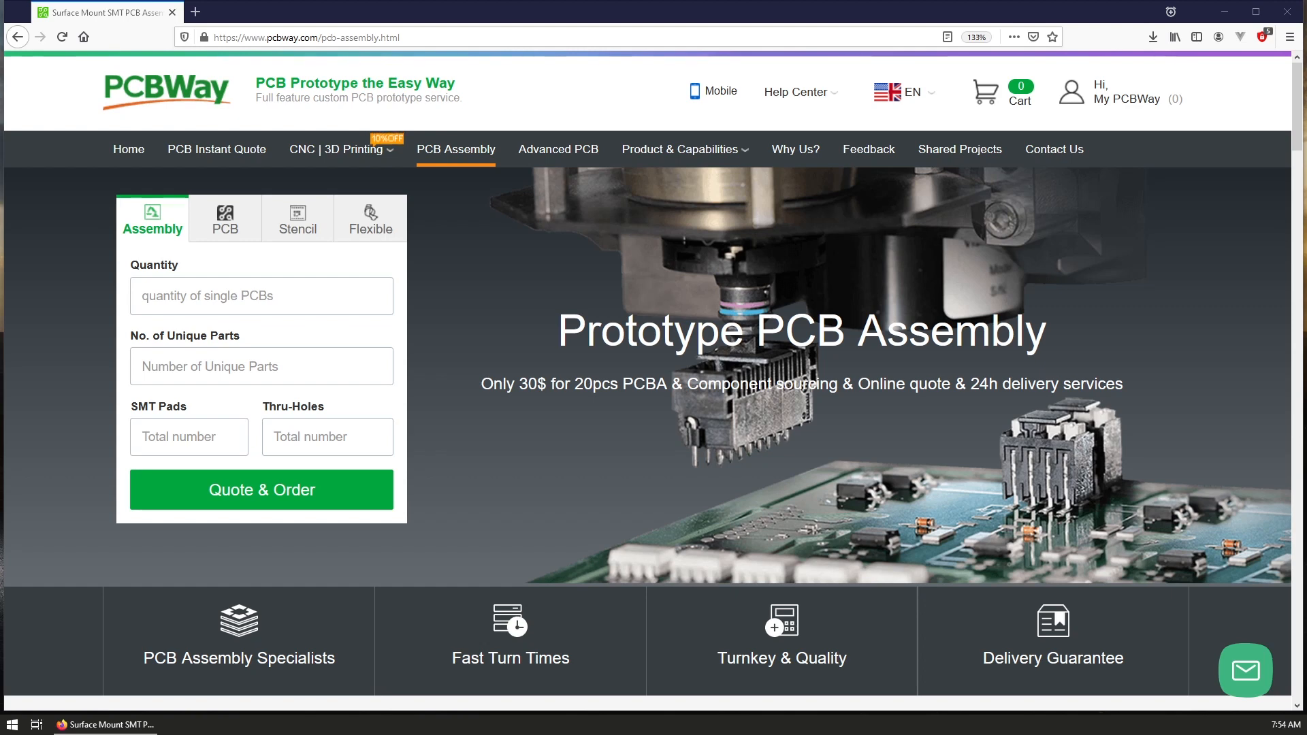
{"action": "left_click", "coordinate": [573, 150]}
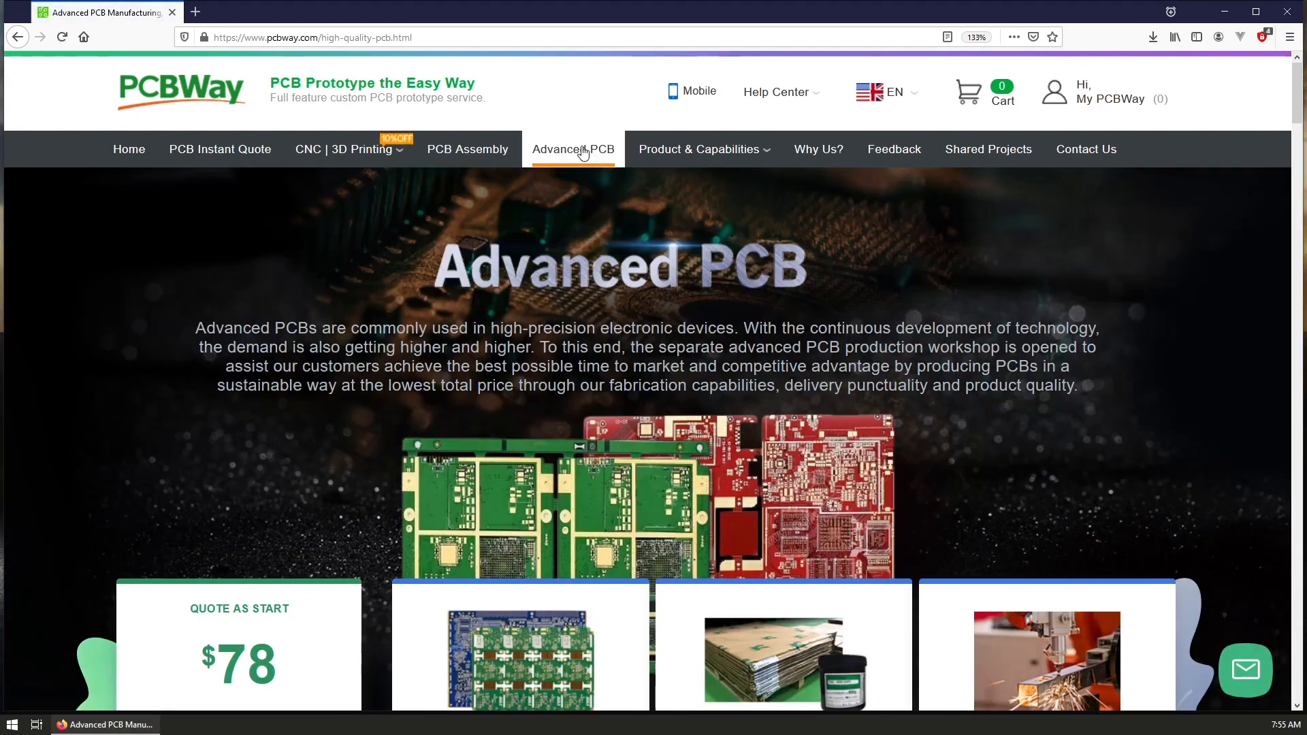
{"action": "scroll", "scroll_direction": "down", "scroll_amount": 3}
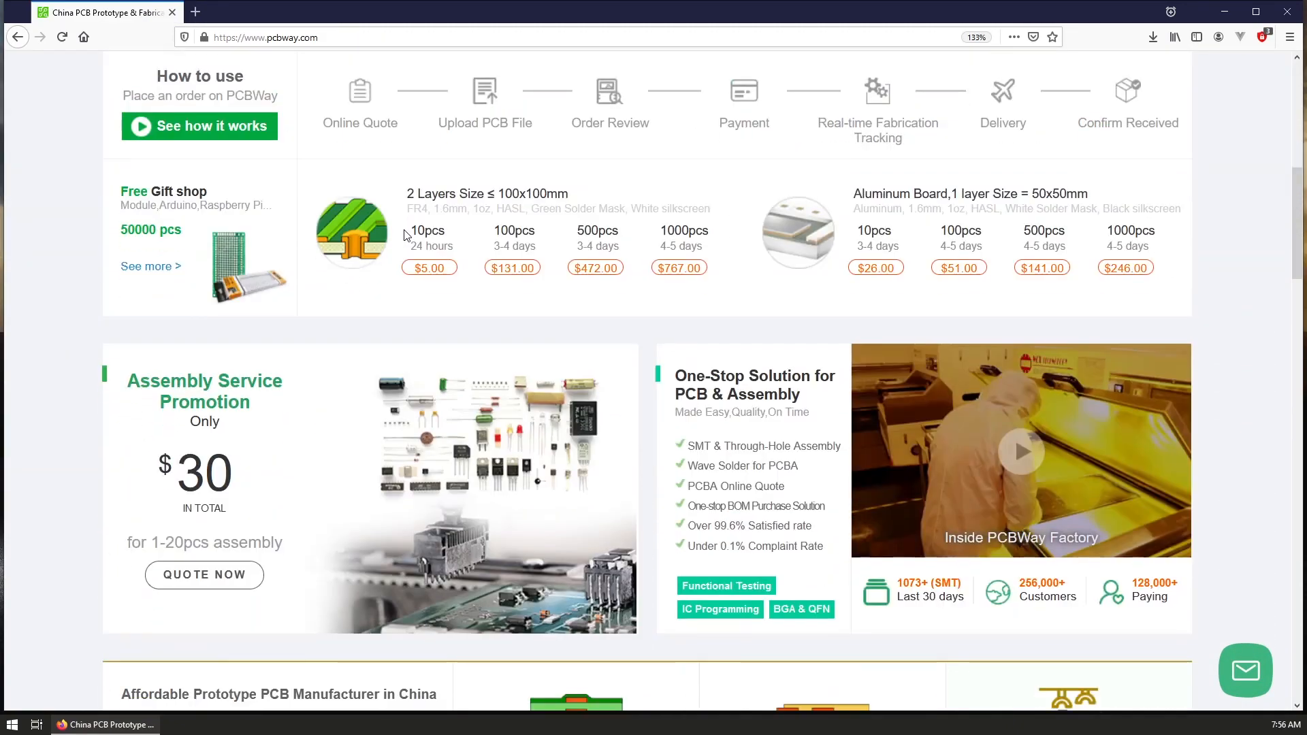
{"action": "scroll", "scroll_direction": "down", "scroll_amount": 3}
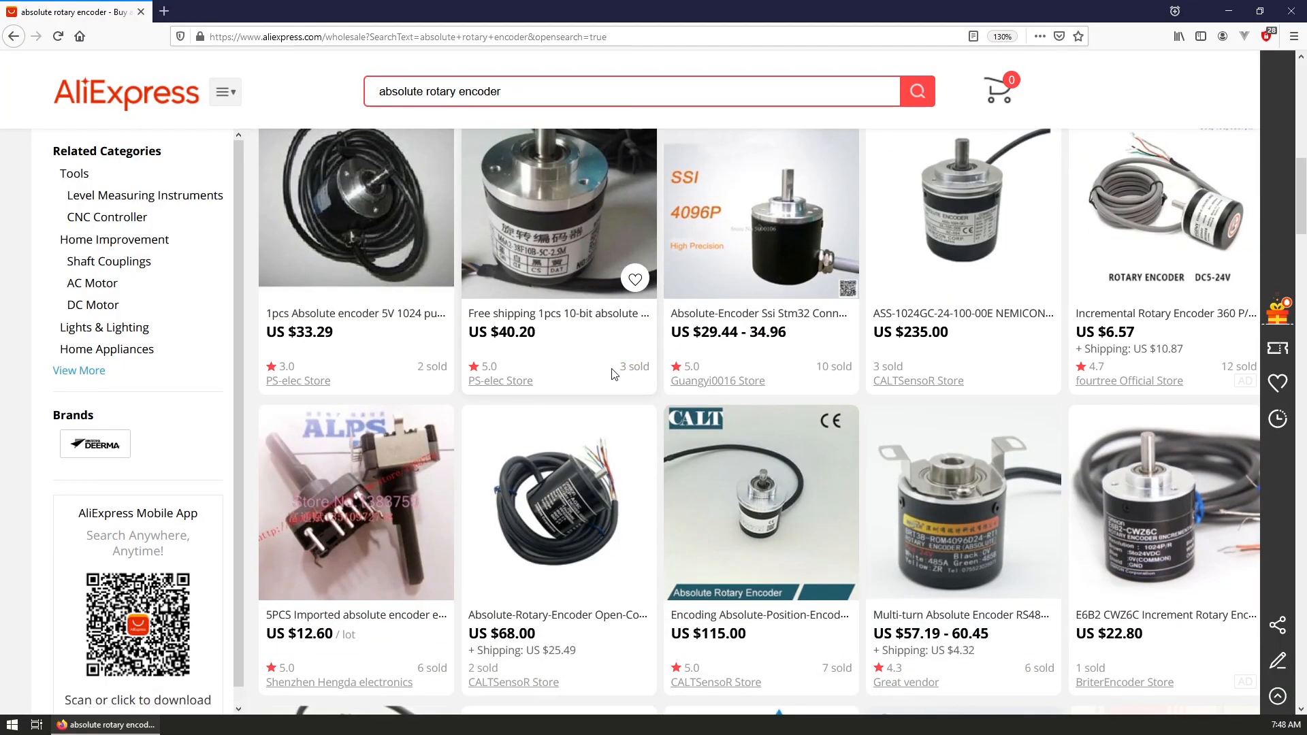
Step: Scroll down the AliExpress 'absolute rotary encoder' results to see more Omron, Delta and Kailh listings
{"action": "scroll", "scroll_direction": "down", "scroll_amount": 3}
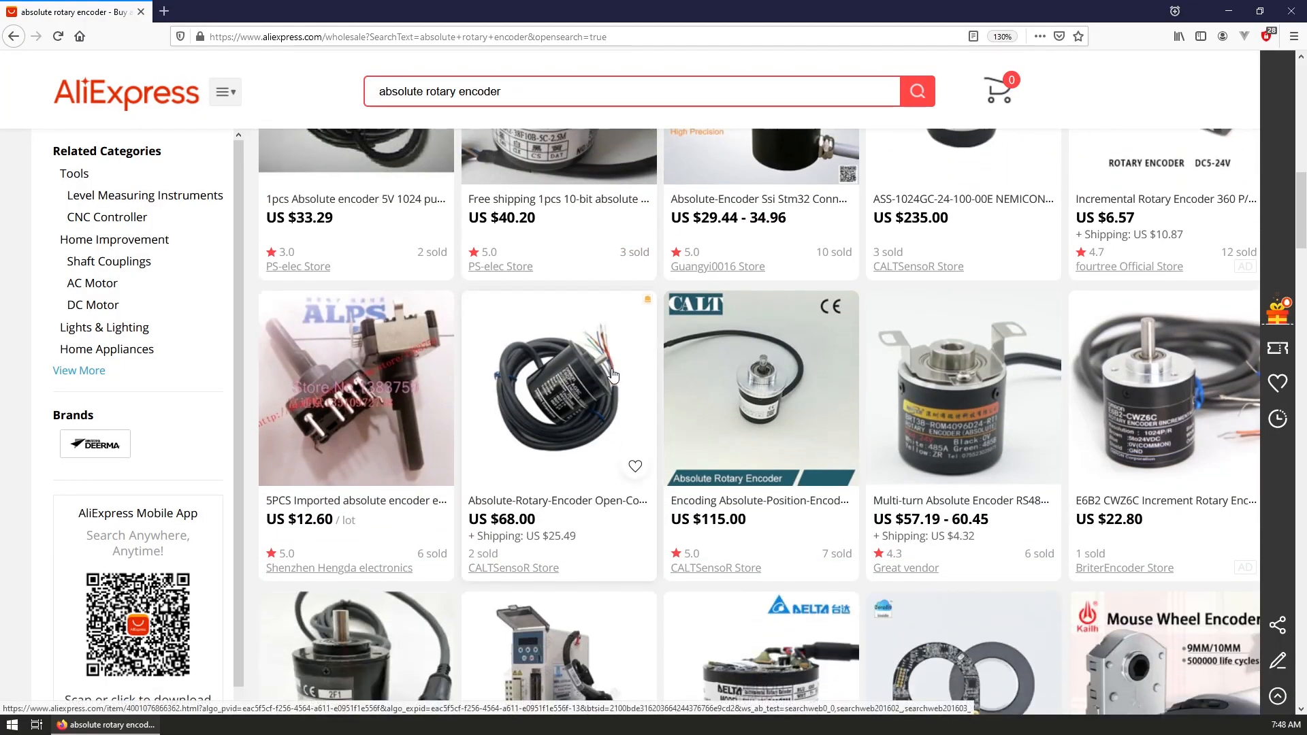
{"action": "scroll", "scroll_direction": "down", "scroll_amount": 3}
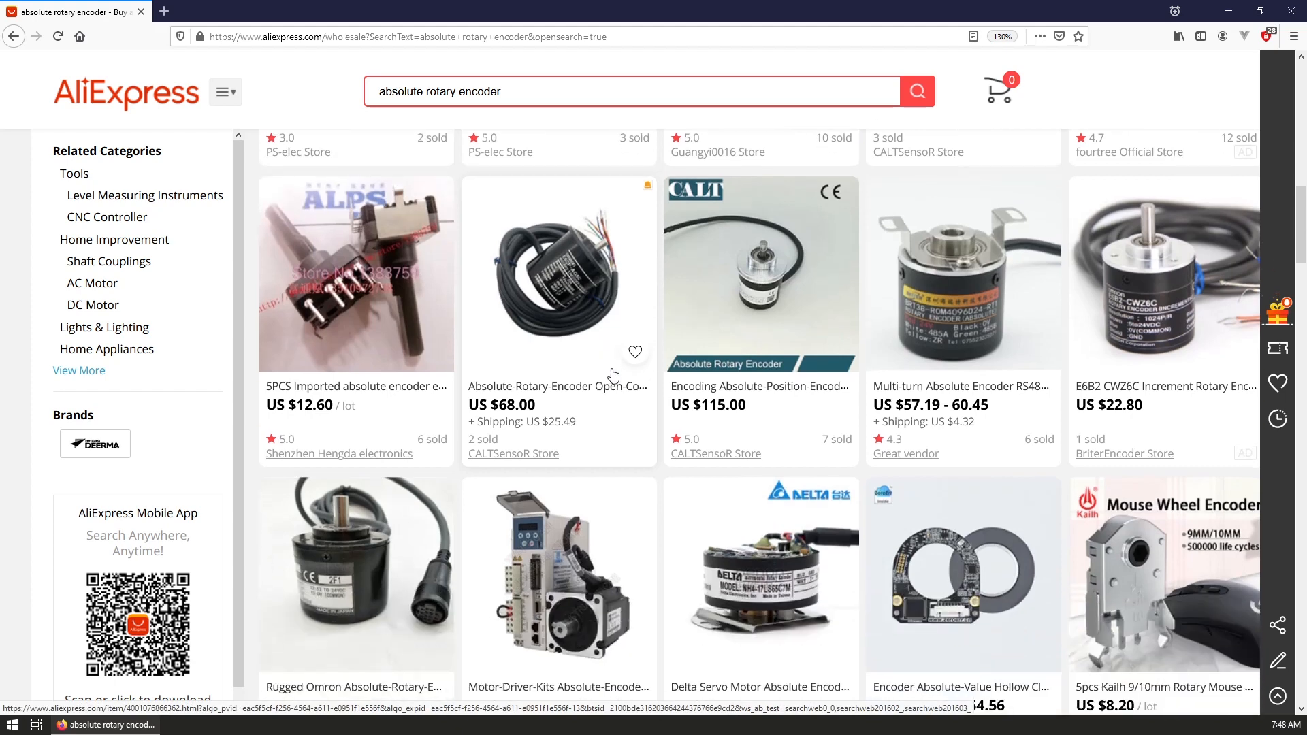